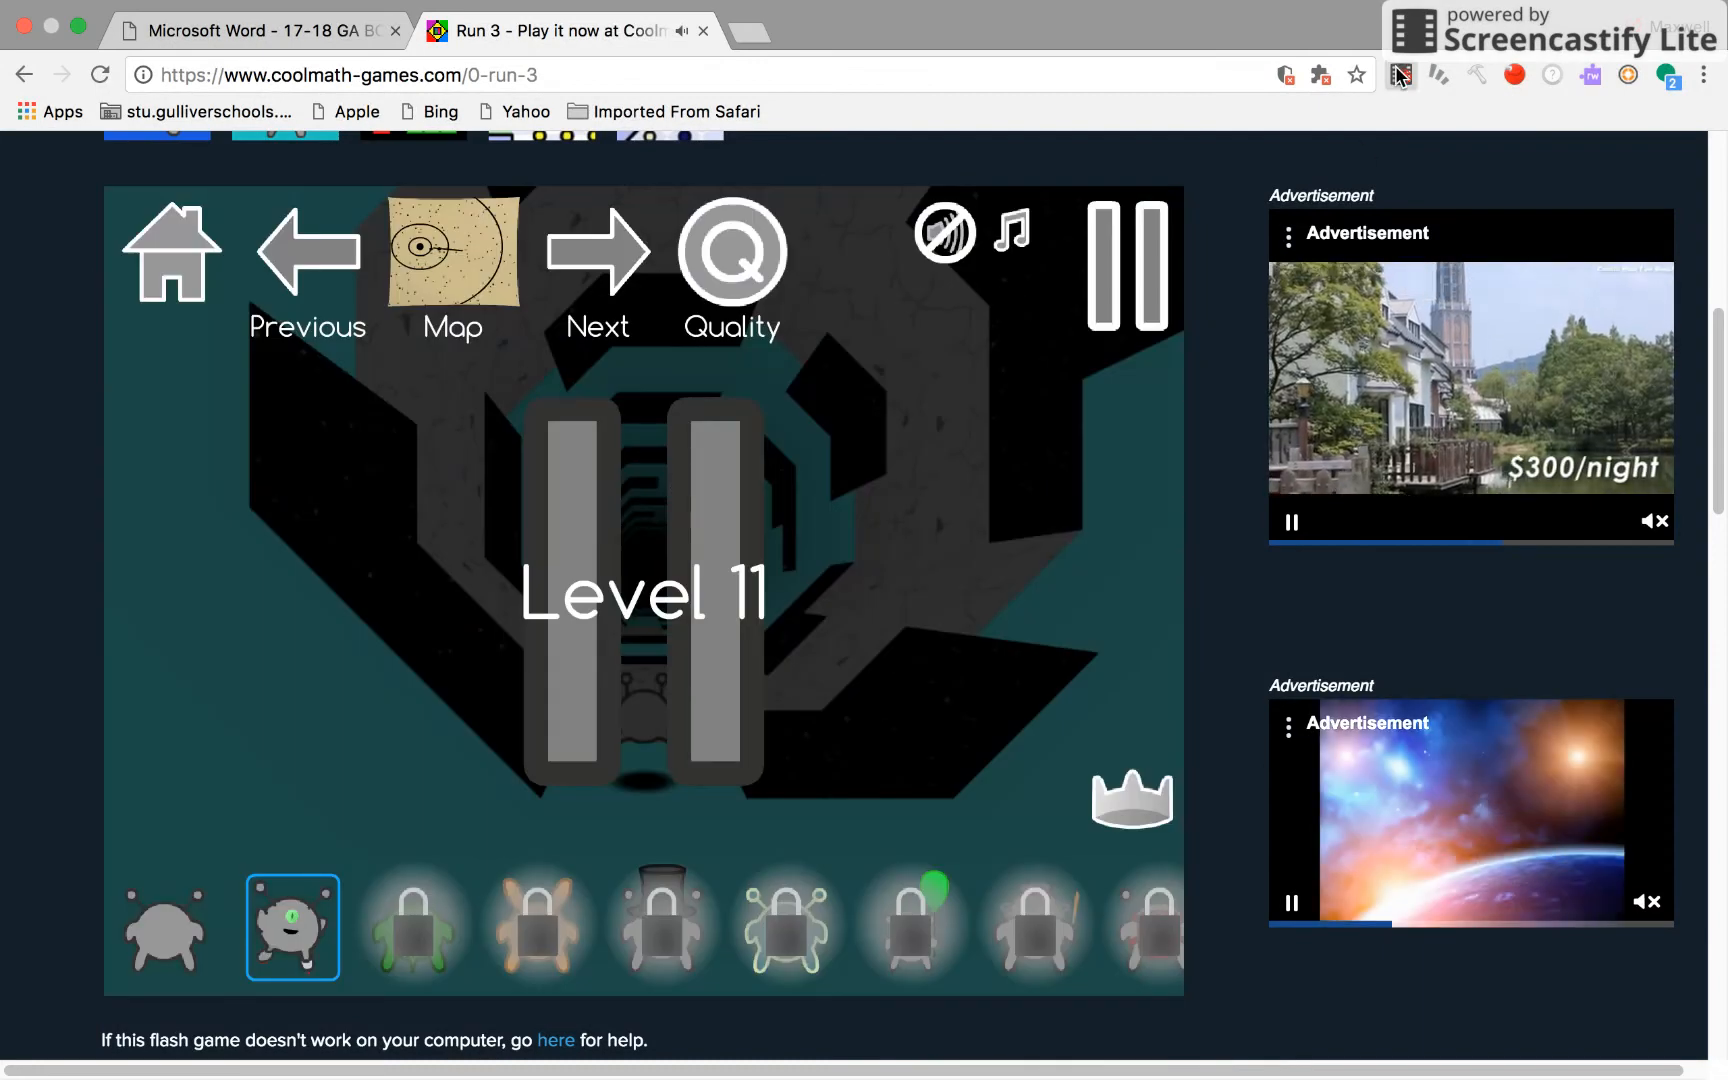
Bring up the Screencastify recording controls with the elapsed time and stop option.
left_click(1400, 74)
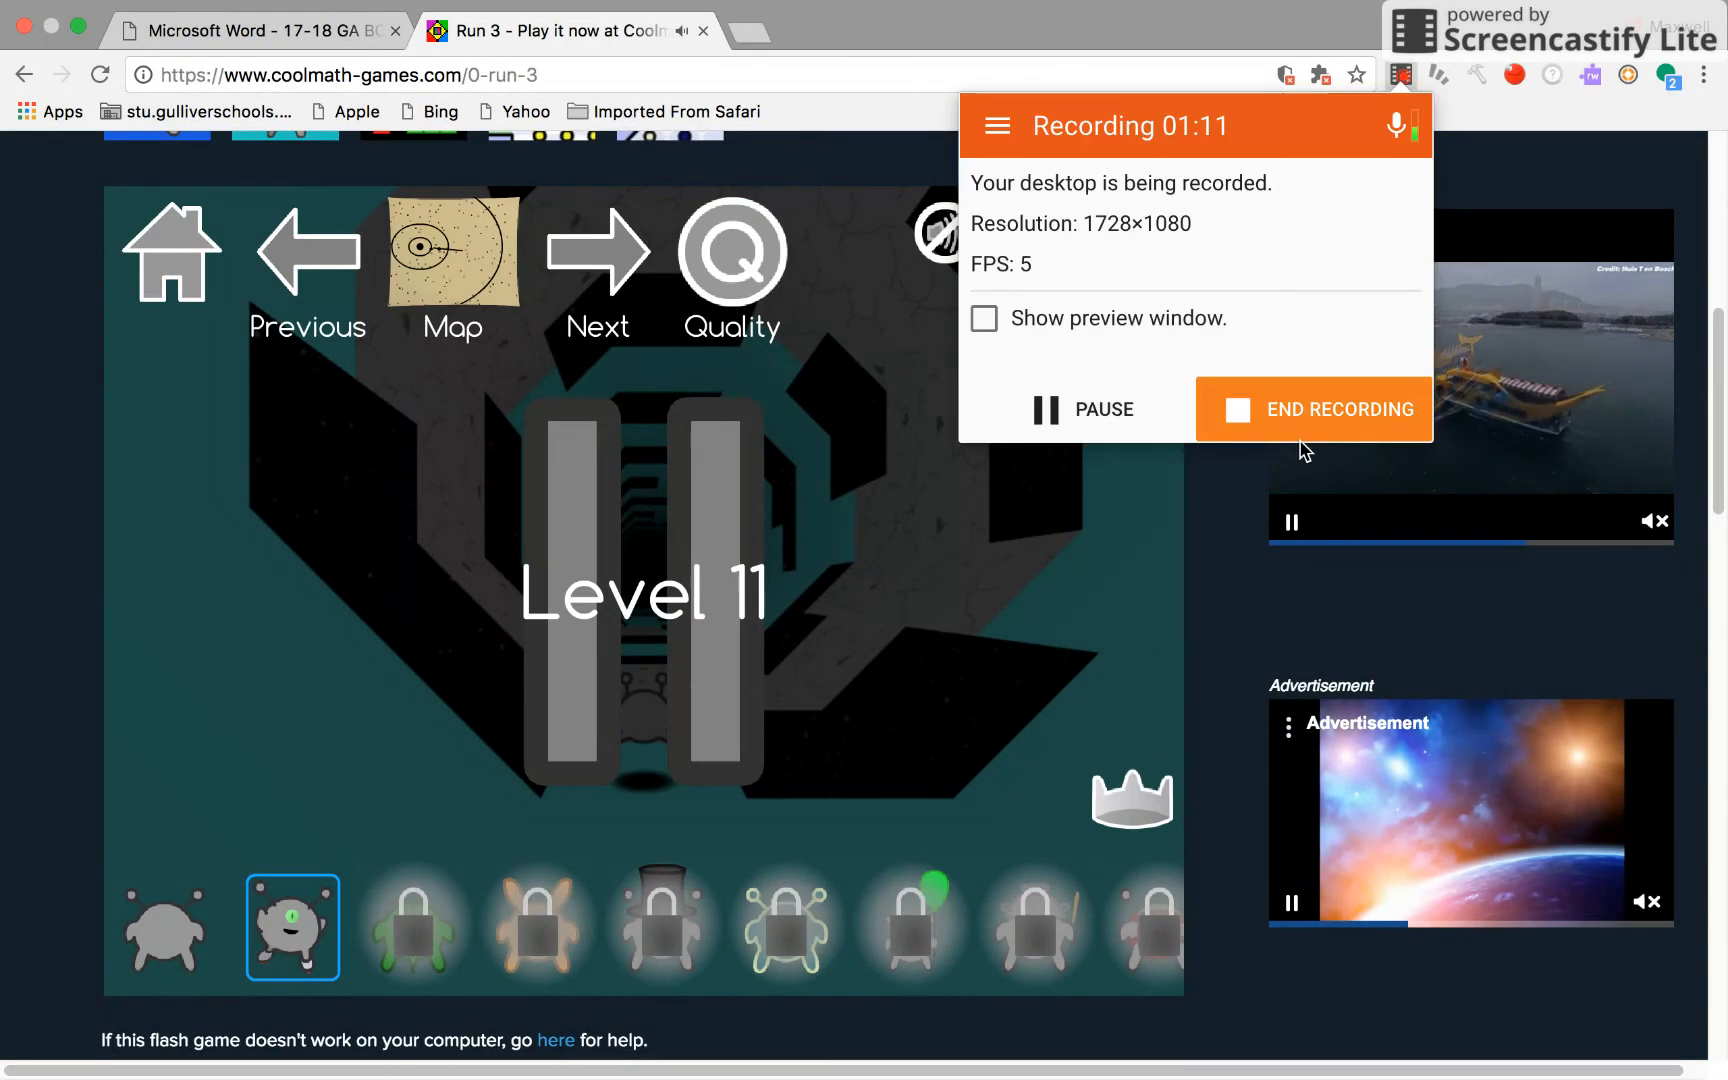